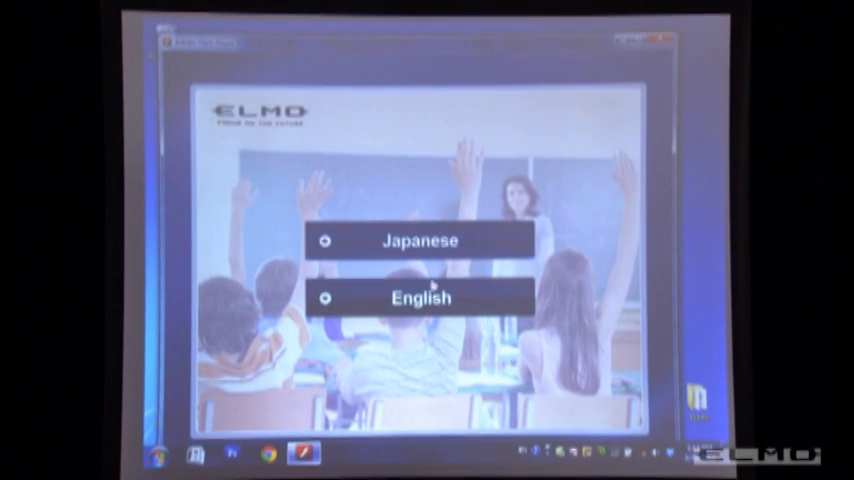
Choose English in the ELMO installer launcher and start the Image Mate installation.
click(421, 297)
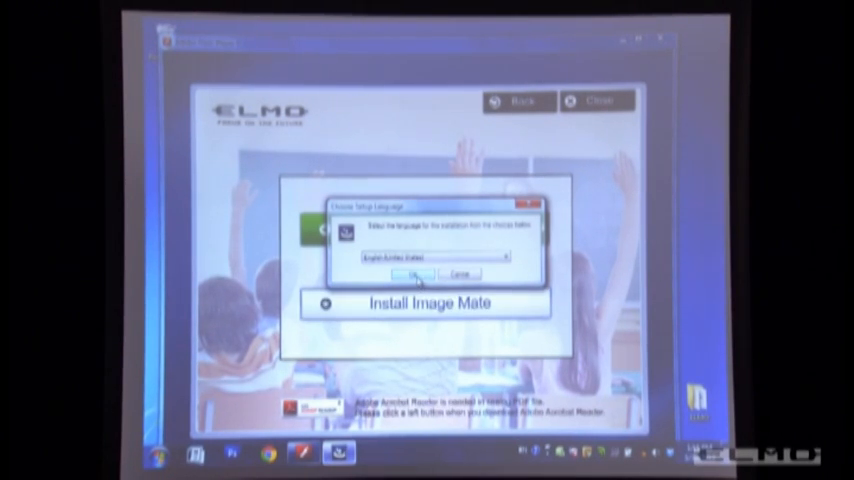
Confirm English as setup language and accept the Image Mate licence agreement.
click(413, 274)
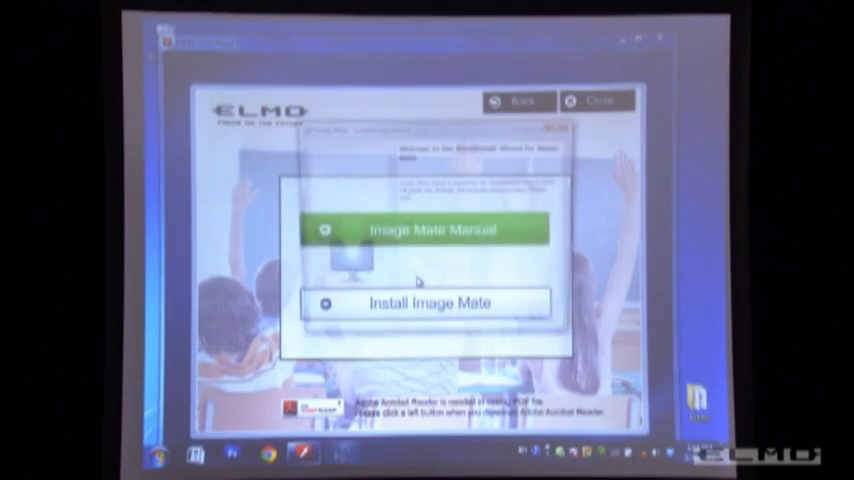
click(429, 303)
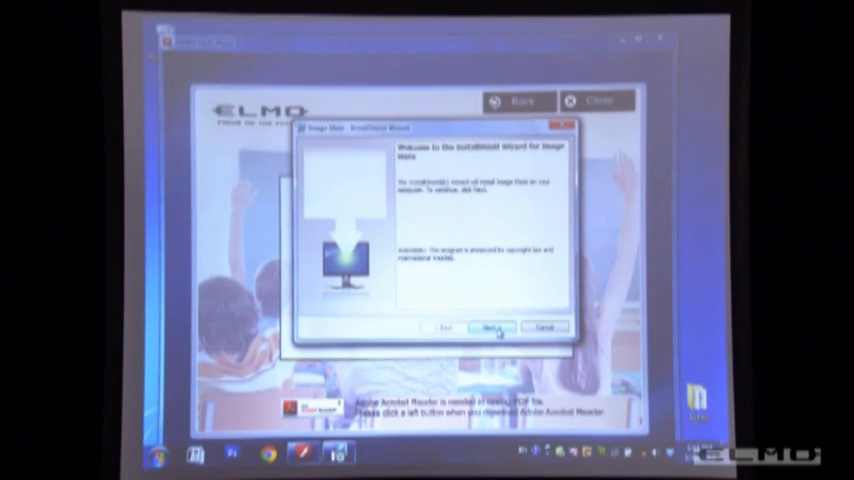
click(491, 328)
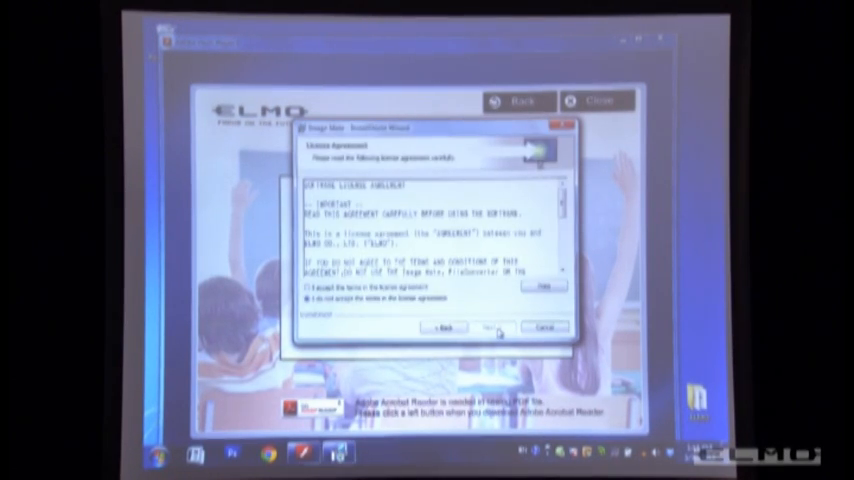
click(305, 287)
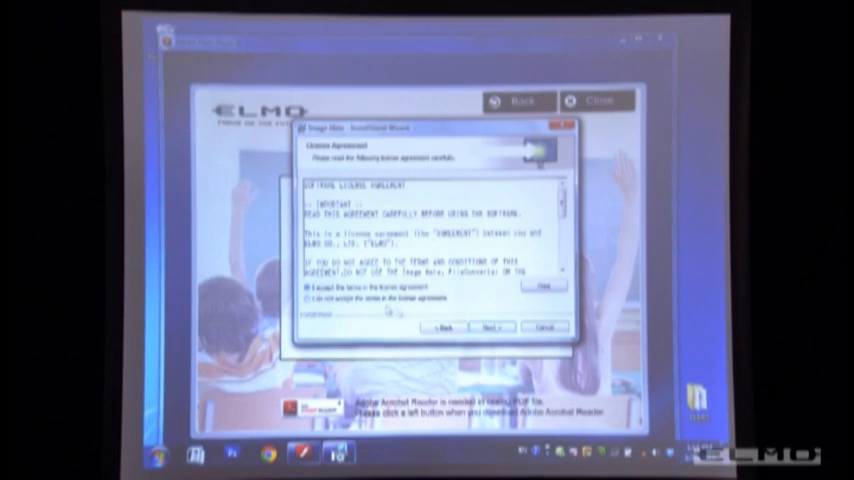
Install Image Mate and finish the wizard, returning to the launcher.
click(491, 327)
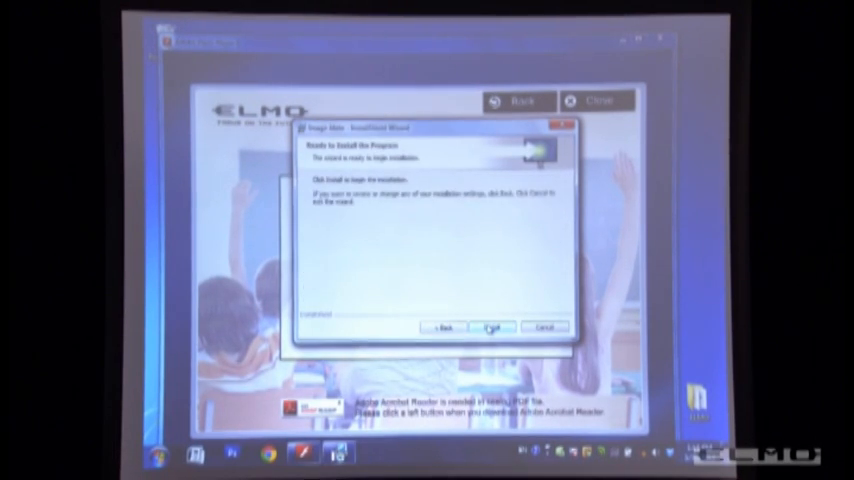
click(492, 328)
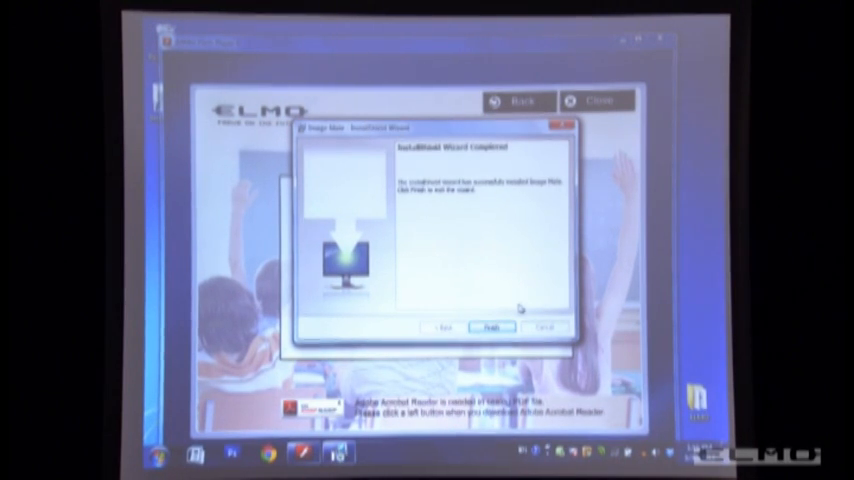
click(491, 327)
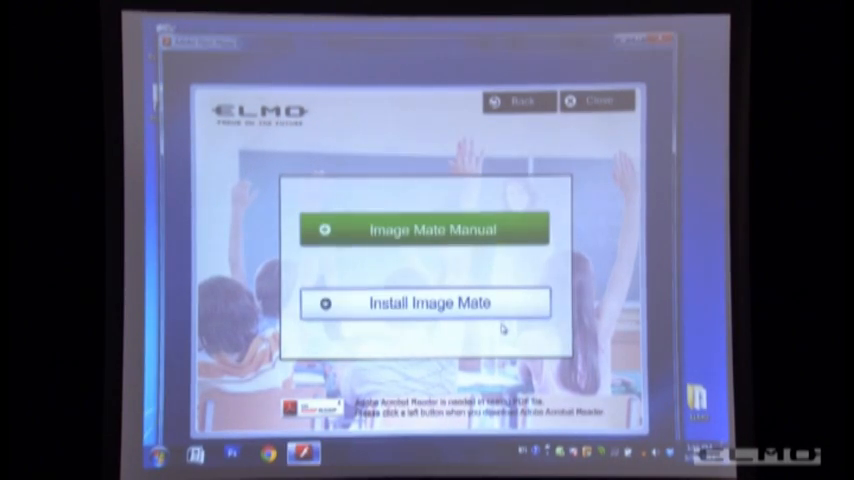
Launch Image Mate showing the live Leaf Beetle card with drawing tools.
click(426, 228)
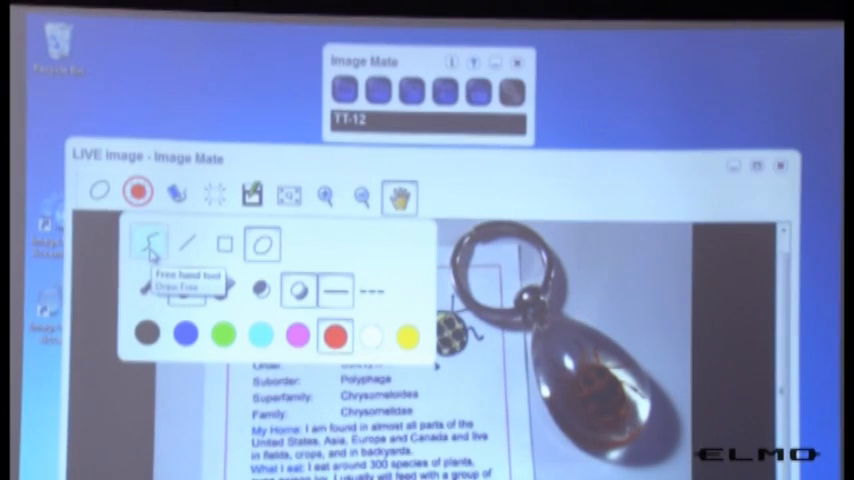
Select the red Square drawing tool in the drawing palette.
click(224, 245)
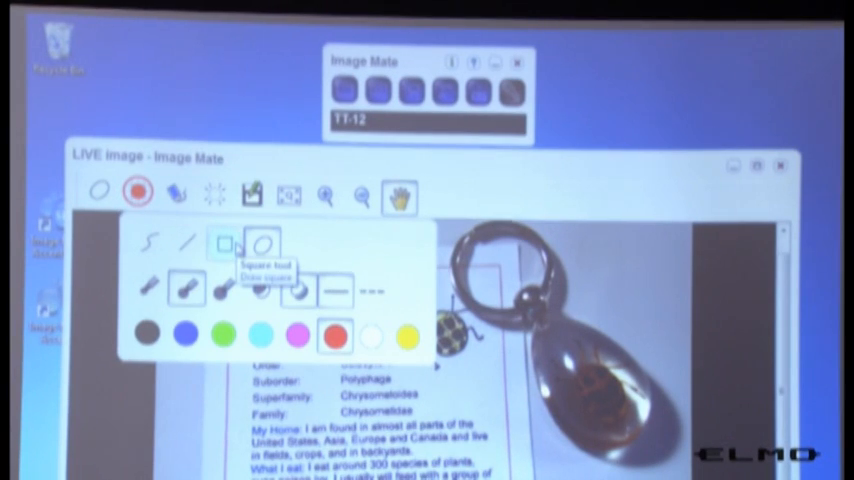
mouse_move(261, 244)
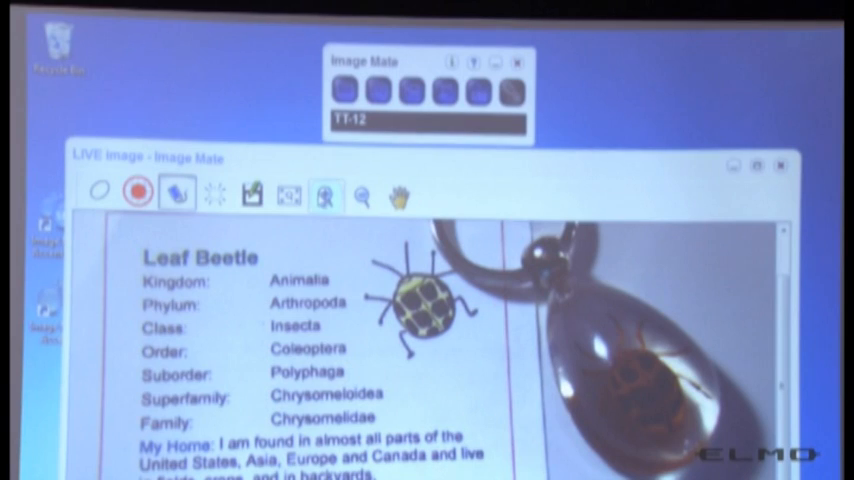
Zoom in until the Leaf Beetle card's classification details are readable.
click(361, 195)
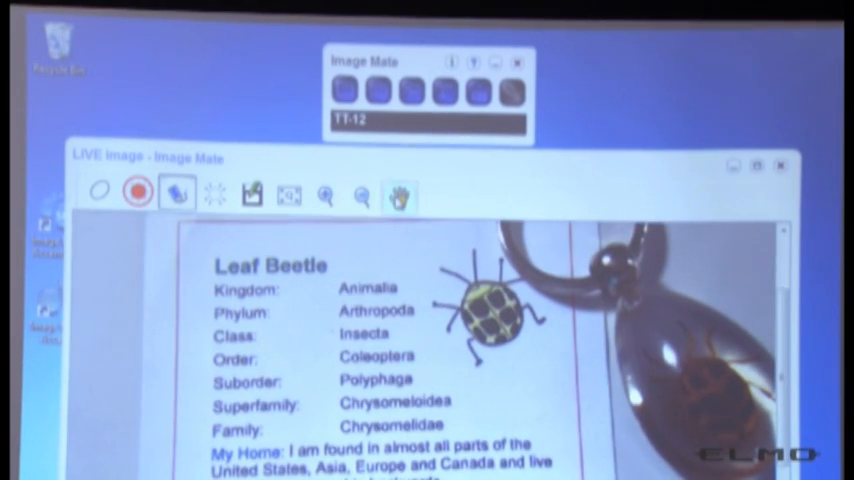
mouse_move(400, 194)
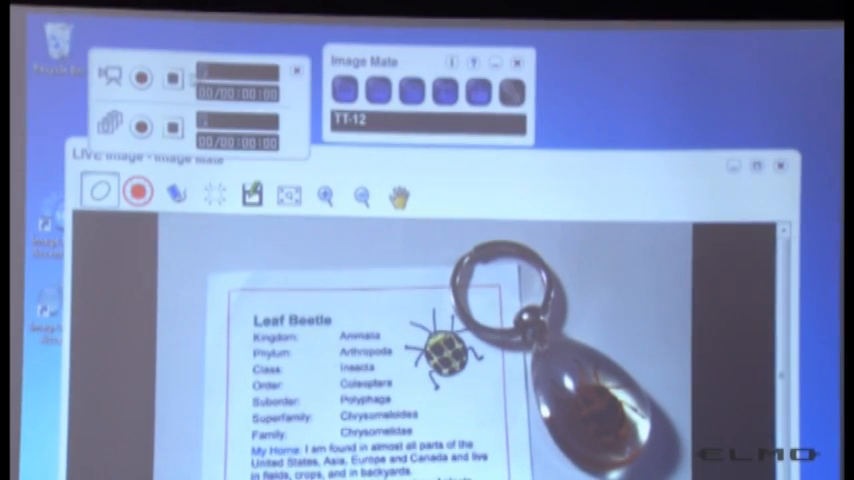
mouse_move(141, 78)
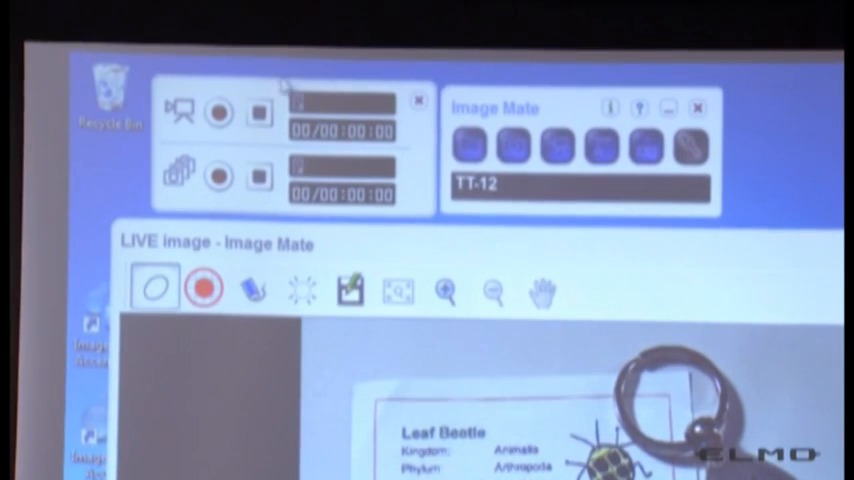
Open the video recorder panel with zeroed timers beside the live image.
click(219, 177)
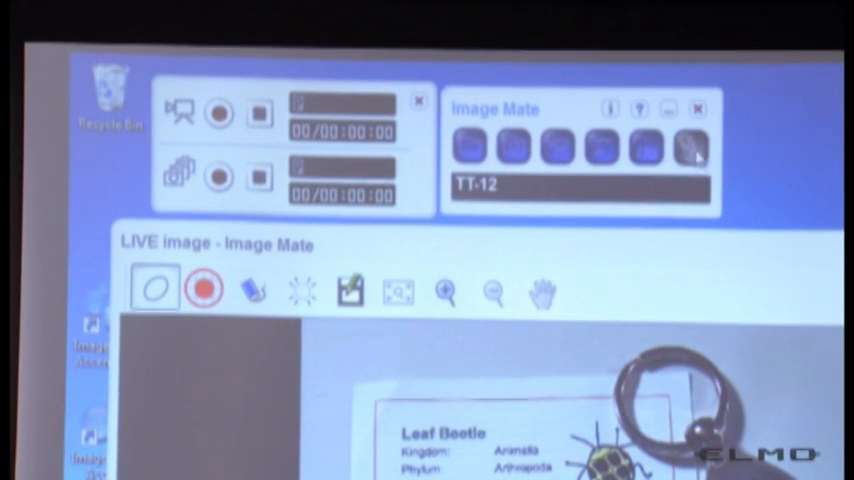
mouse_move(692, 155)
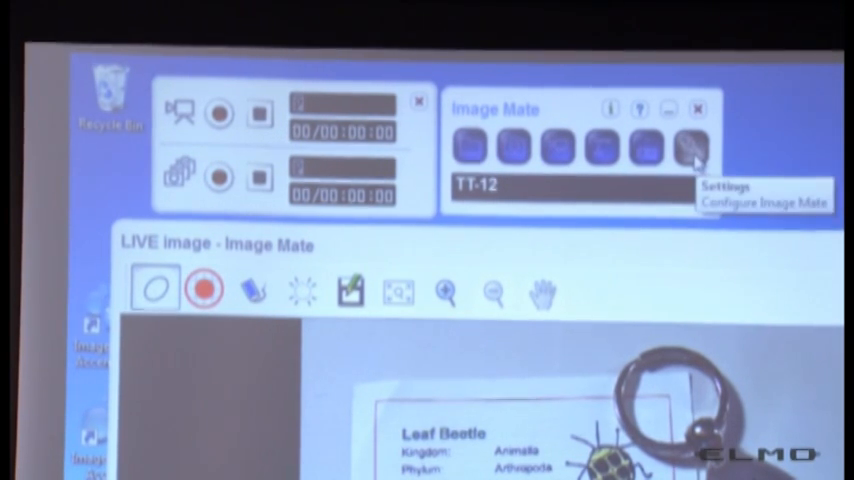
Open the camera remote control panel with autofocus via Settings.
click(692, 150)
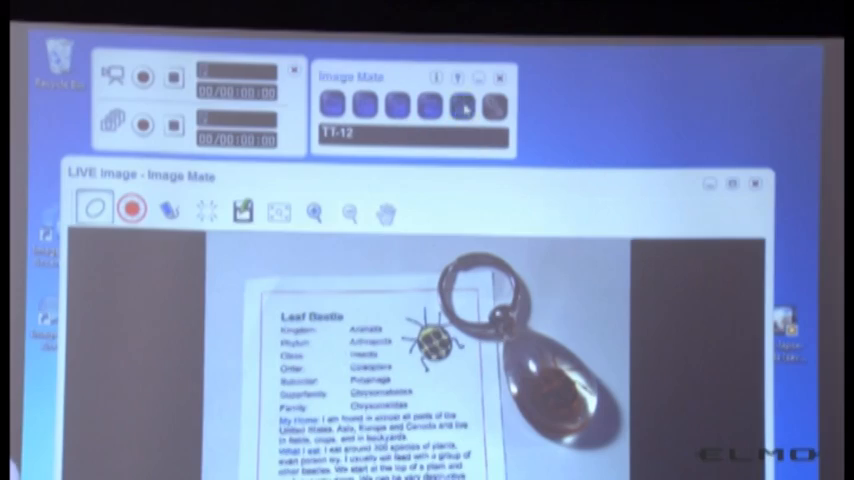
click(463, 108)
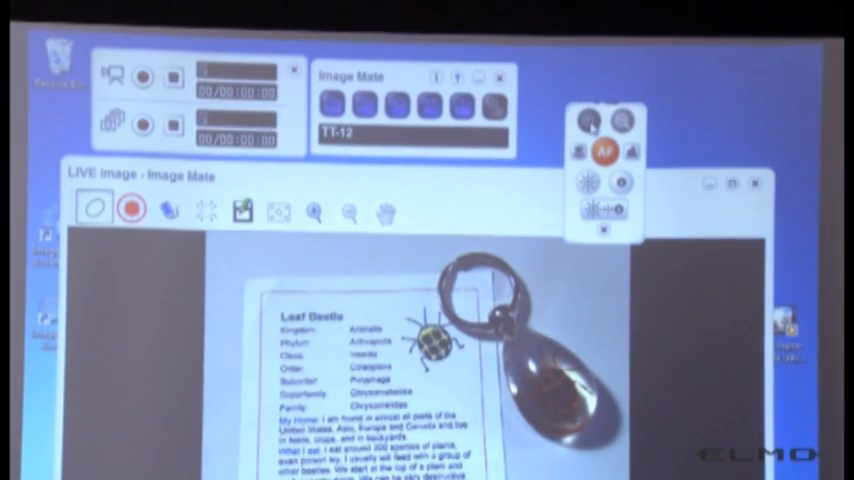